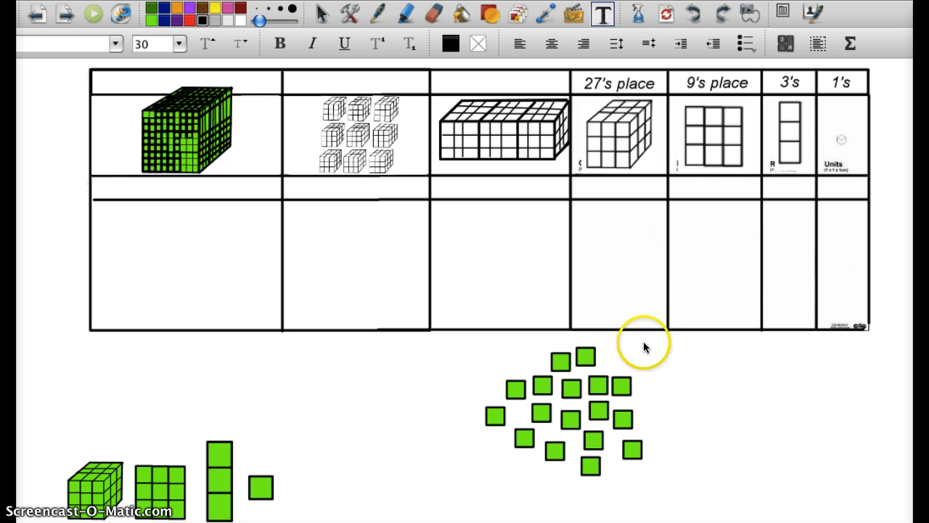
pyautogui.moveTo(653, 433)
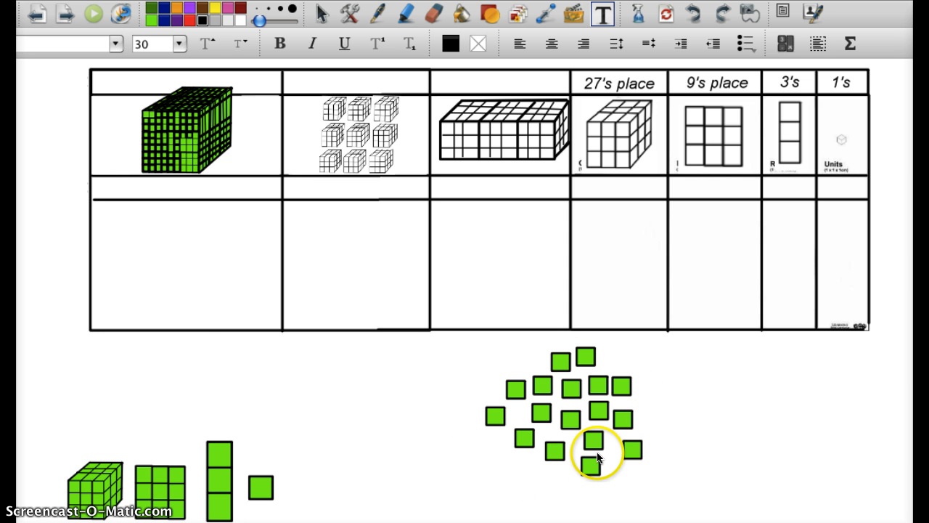
pyautogui.moveTo(29, 512)
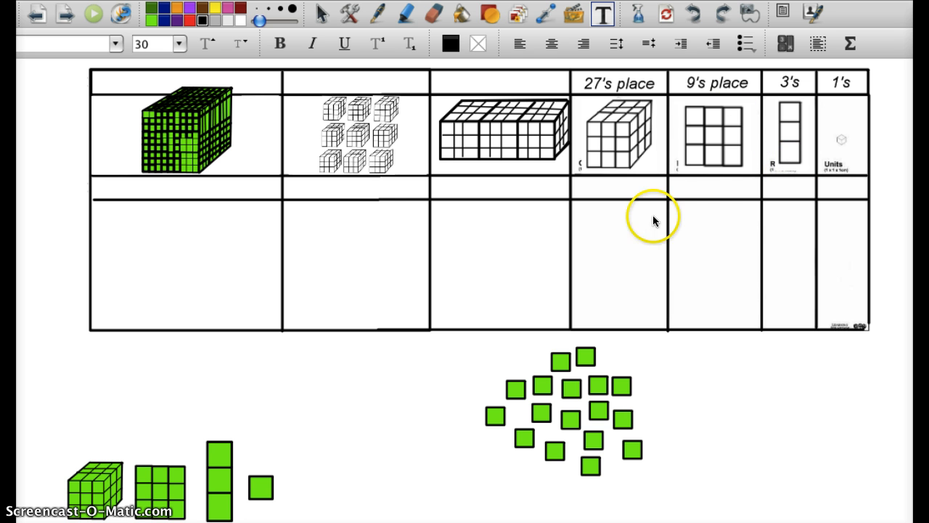
pyautogui.moveTo(720, 172)
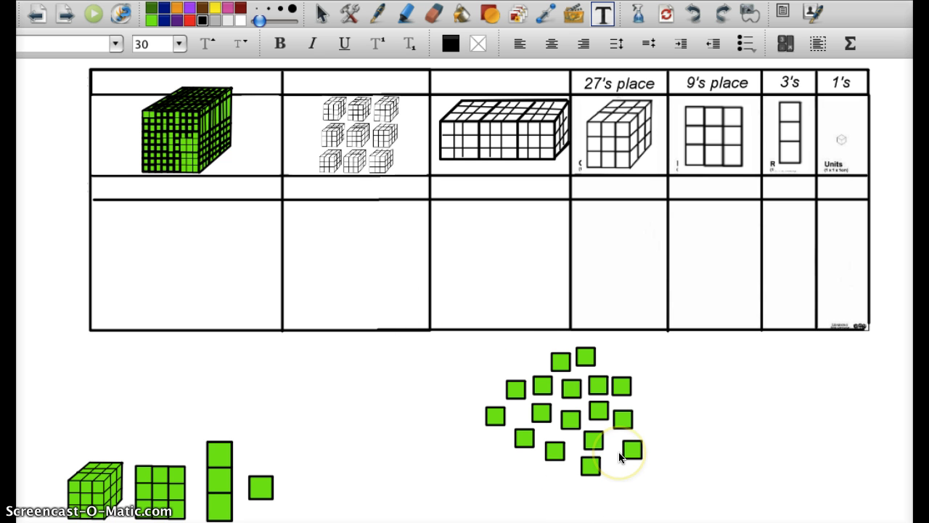
pyautogui.moveTo(466, 392)
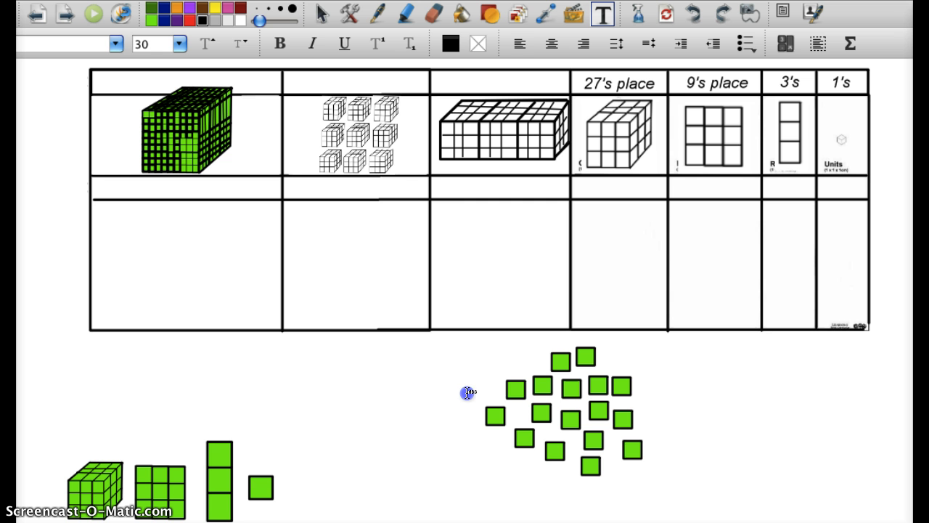
# Drag the loose green unit squares into rows of five below the base-3 chart.
pyautogui.click(468, 392)
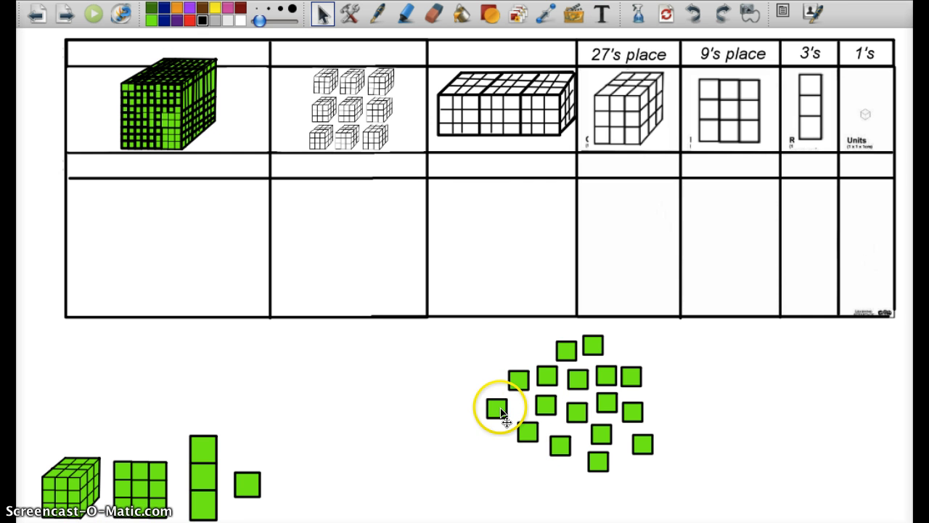
pyautogui.moveTo(495, 407); pyautogui.dragTo(434, 347)
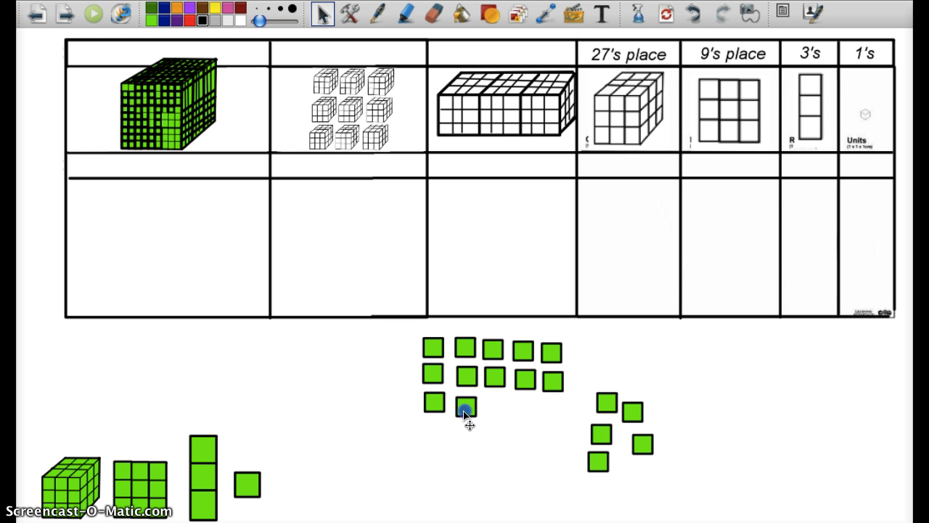
pyautogui.moveTo(466, 407); pyautogui.dragTo(495, 407)
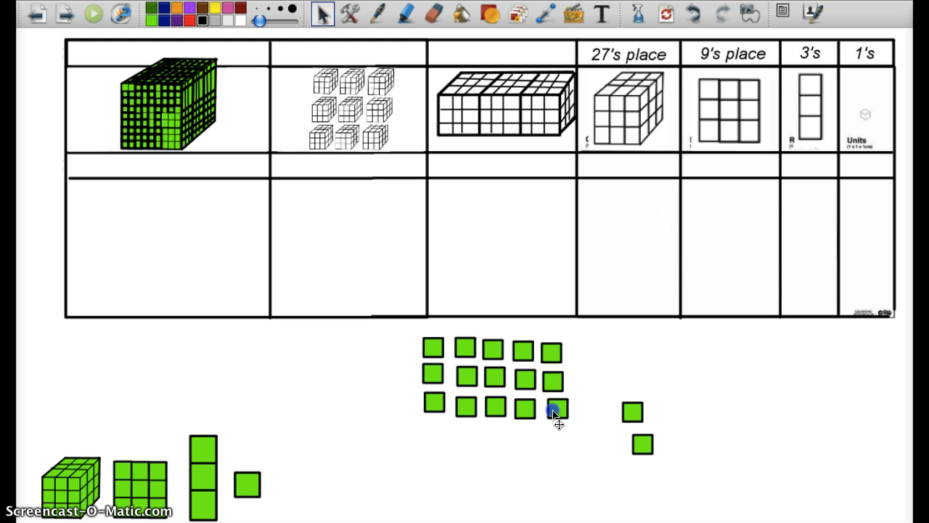
pyautogui.moveTo(555, 409); pyautogui.dragTo(593, 430)
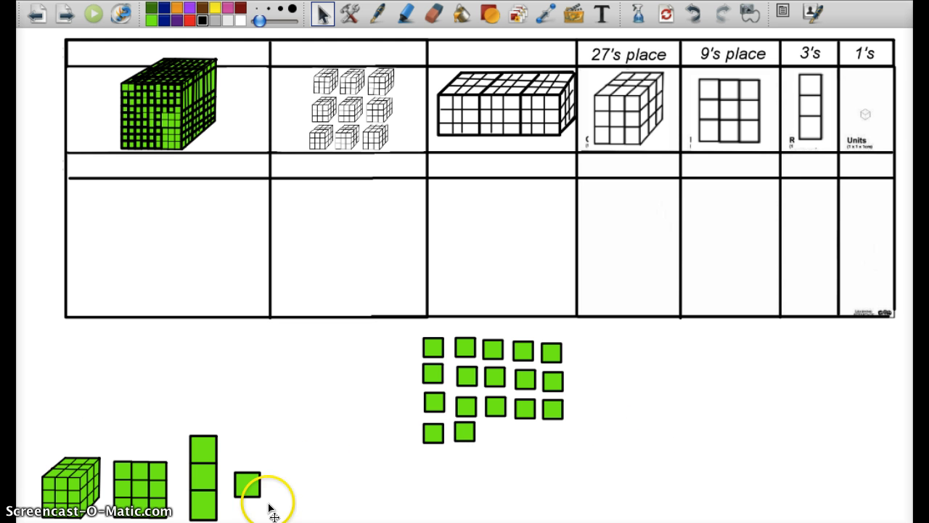
pyautogui.moveTo(381, 261)
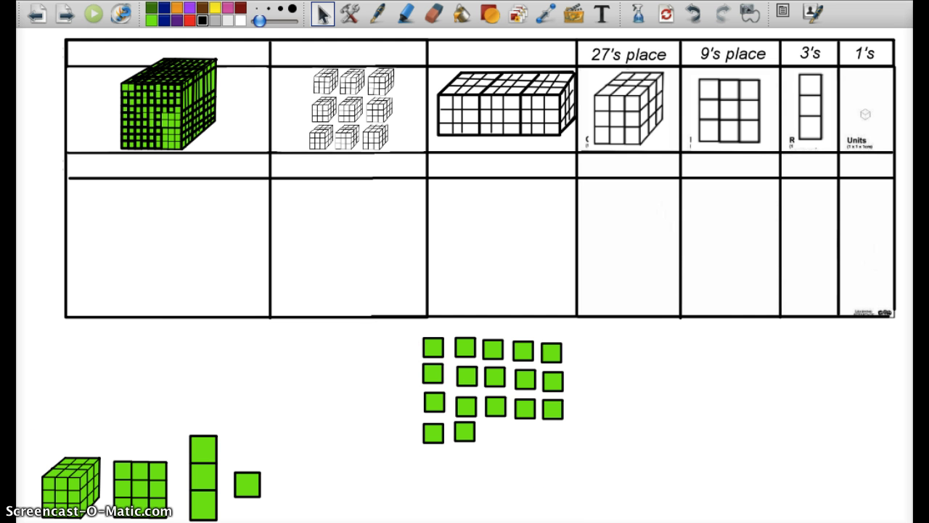
# Start the '17 ones' label with the Text tool.
pyautogui.click(601, 13)
pyautogui.write('17 ones')
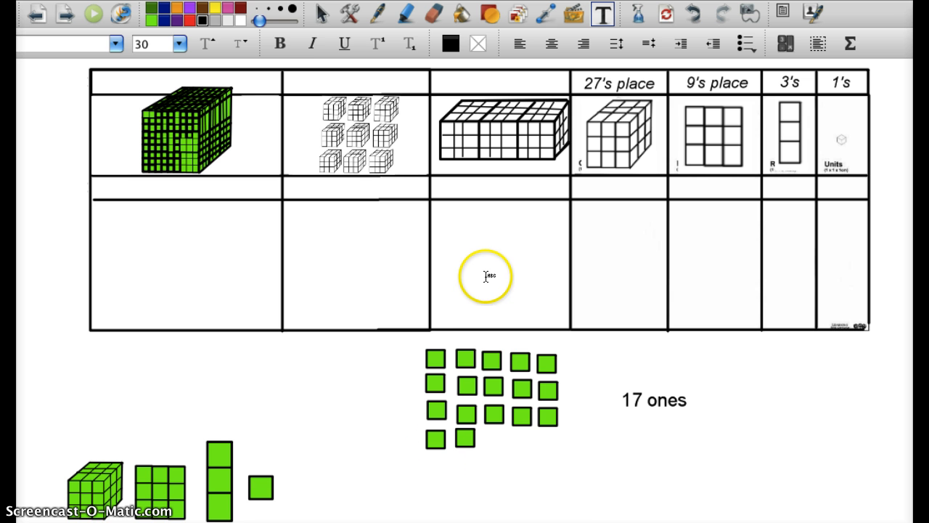
pyautogui.moveTo(25, 361)
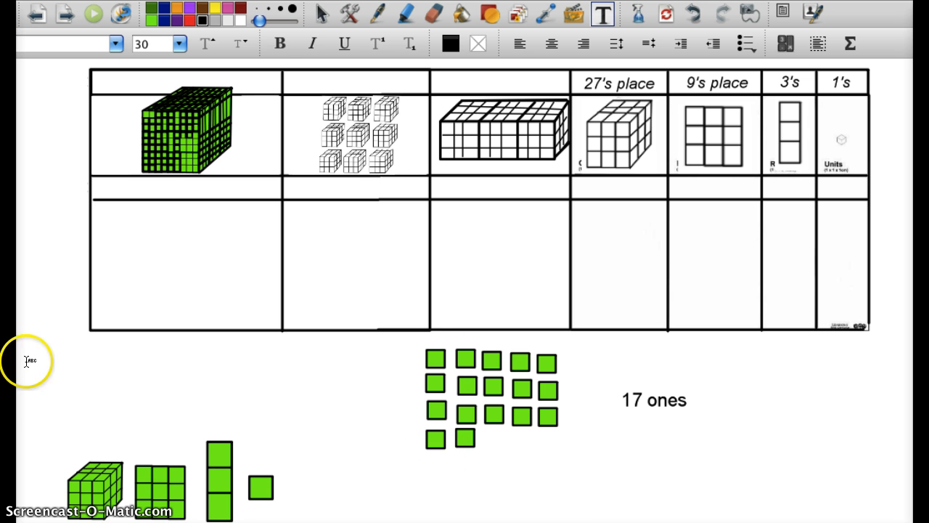
pyautogui.moveTo(71, 494)
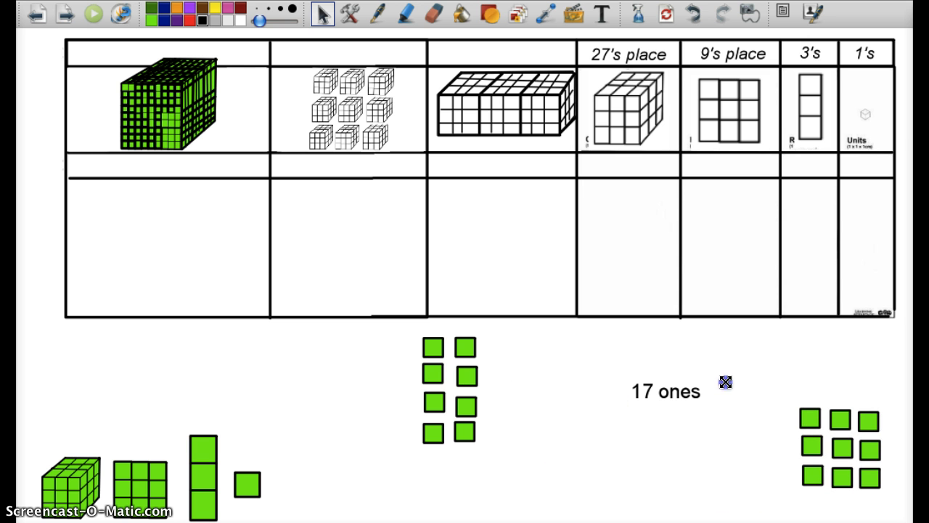
pyautogui.moveTo(247, 397)
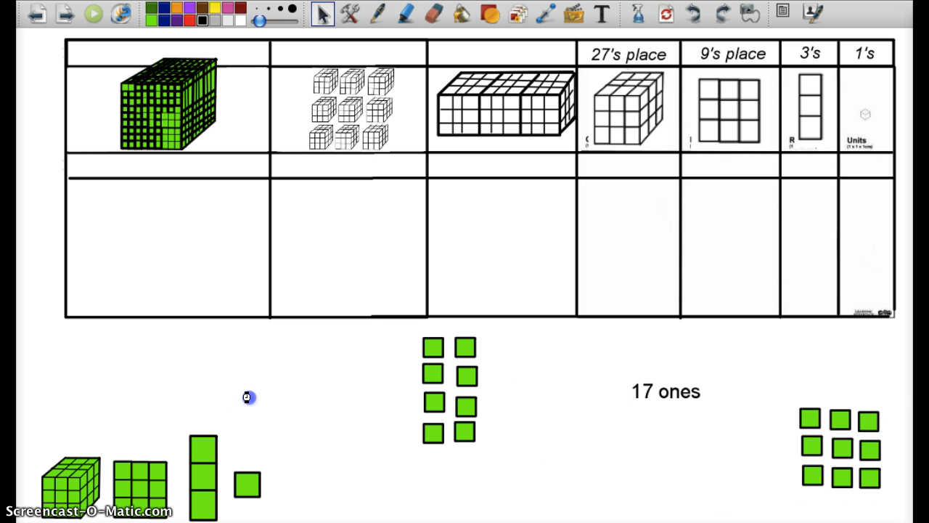
pyautogui.moveTo(739, 219)
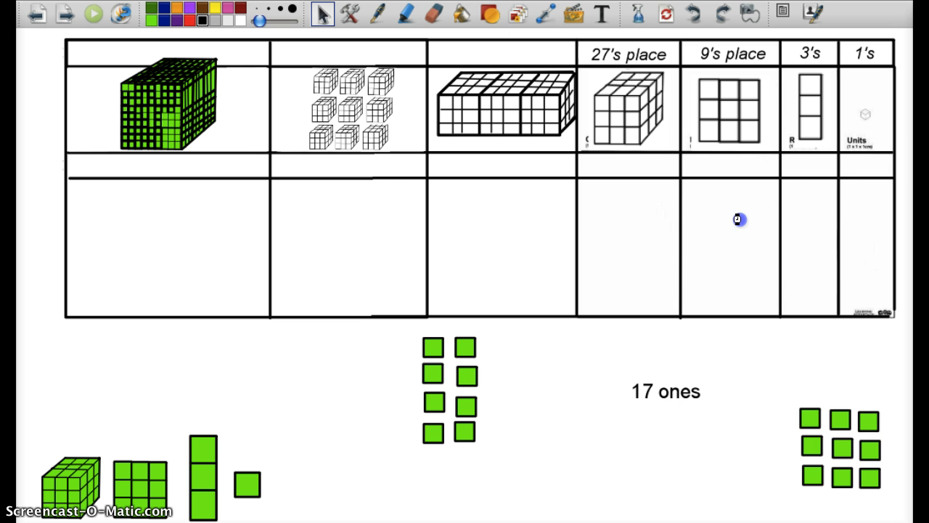
pyautogui.moveTo(733, 216)
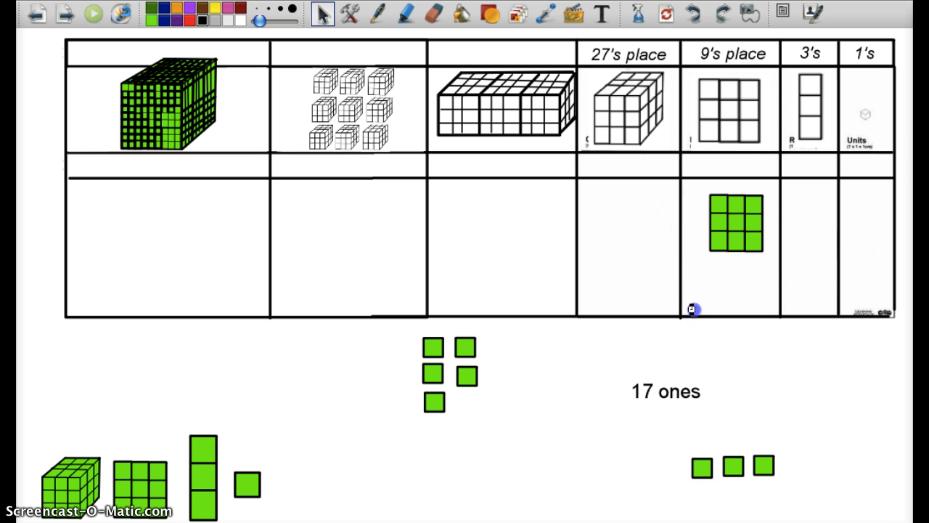
pyautogui.moveTo(809, 221)
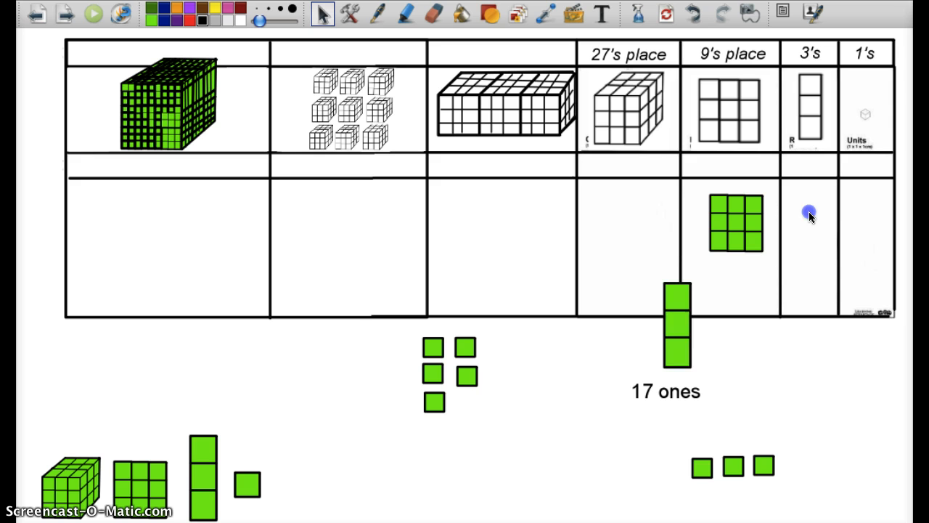
# Drag the three-unit rod into the chart's 3's column.
pyautogui.moveTo(675, 323); pyautogui.dragTo(808, 233)
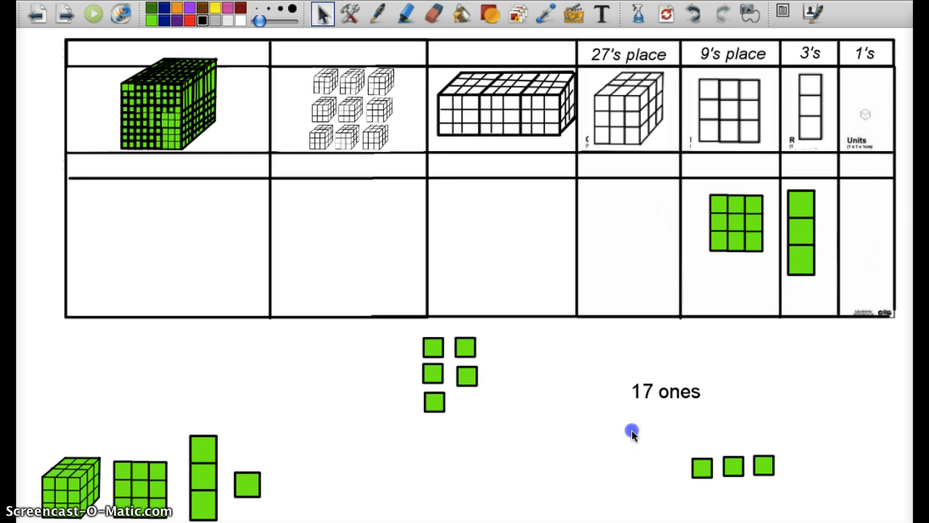
# Label the 9's, 3's and 1's columns 1, 2, 2, recording seventeen as 122.
pyautogui.click(728, 465)
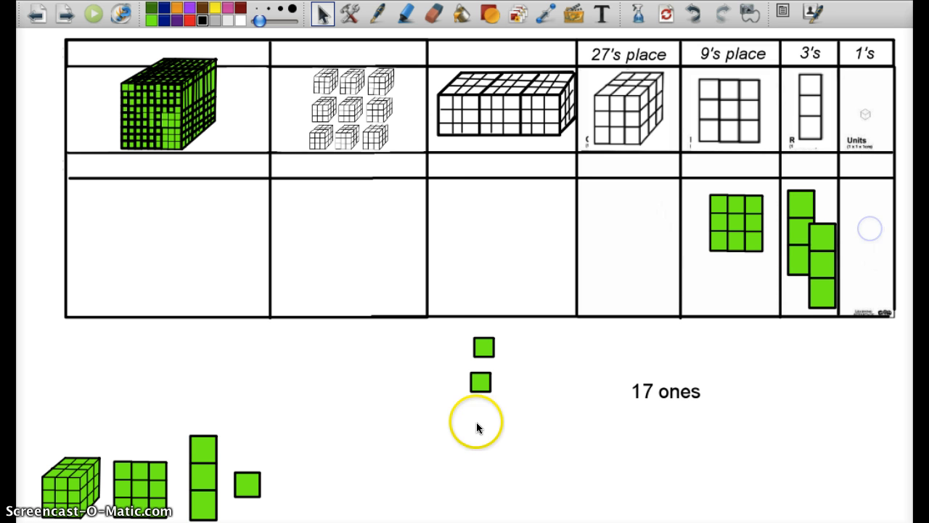
pyautogui.click(483, 384)
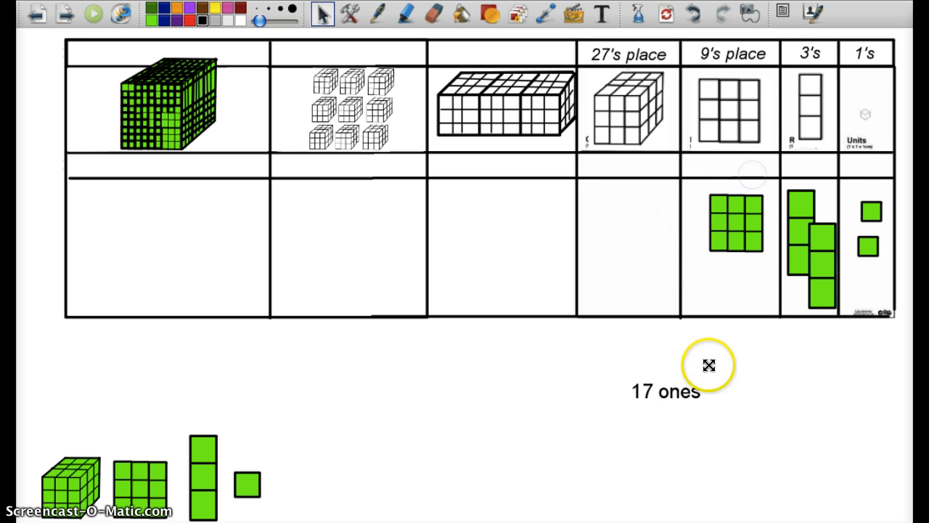
pyautogui.click(665, 391)
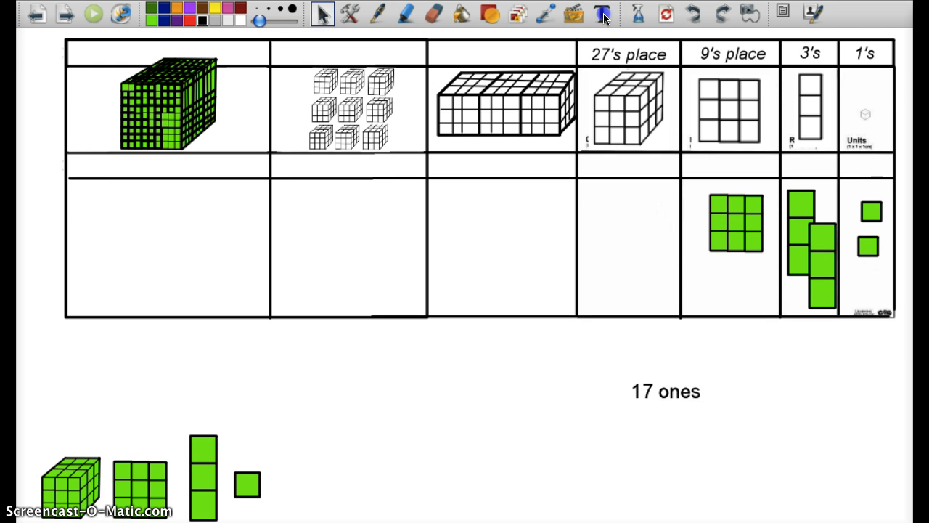
pyautogui.click(600, 14)
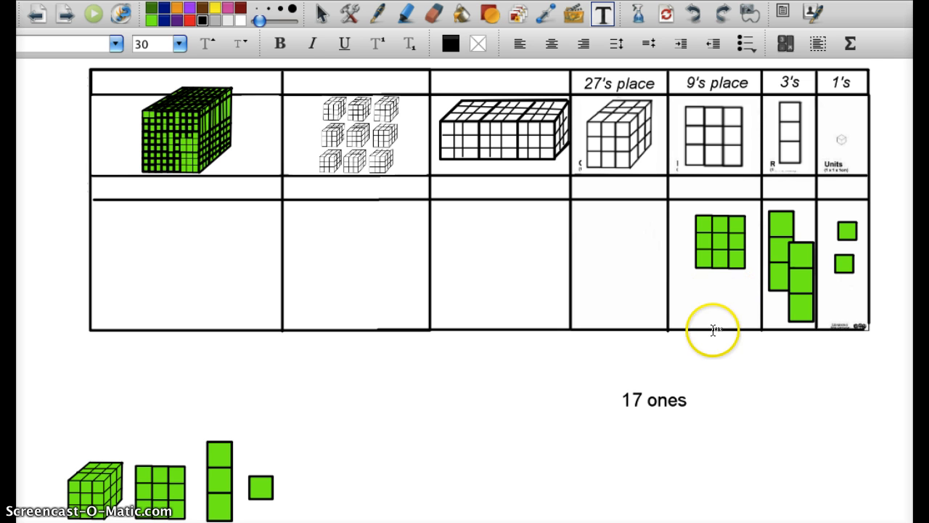
pyautogui.click(713, 329)
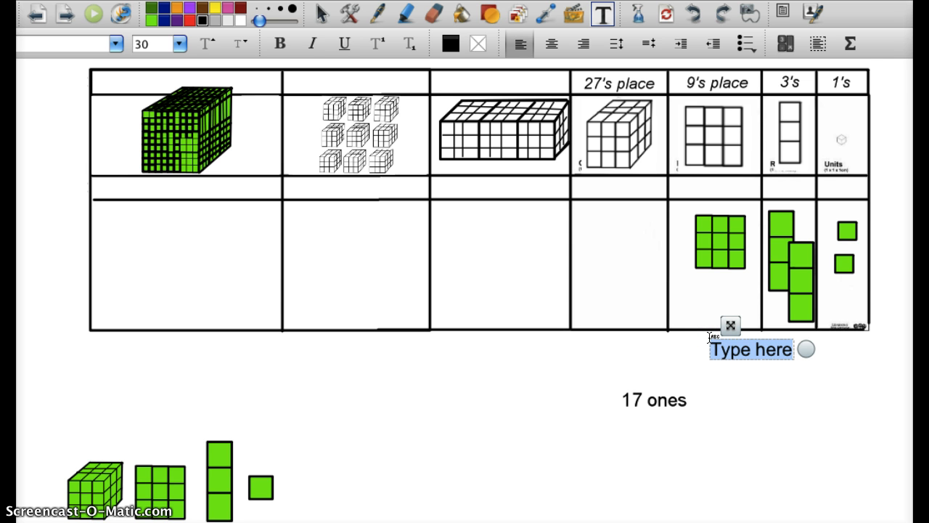
pyautogui.write('1')
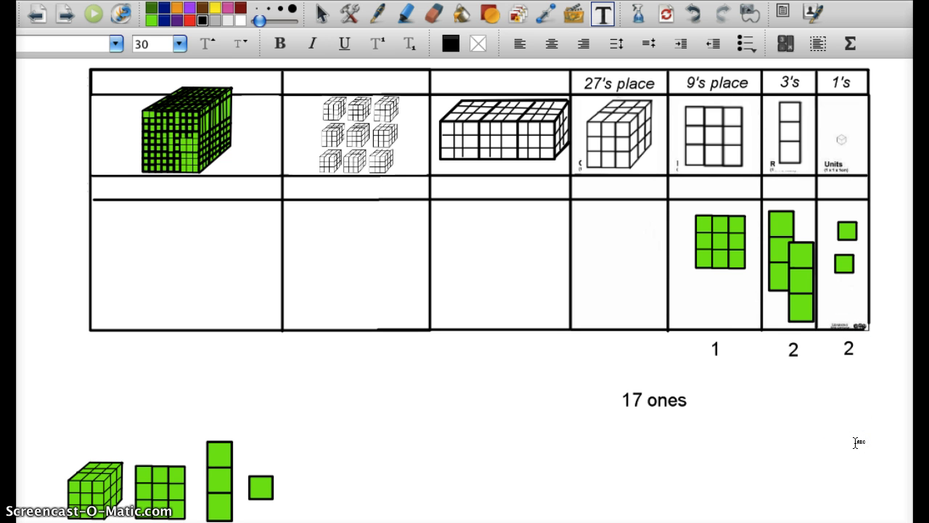
pyautogui.click(715, 239)
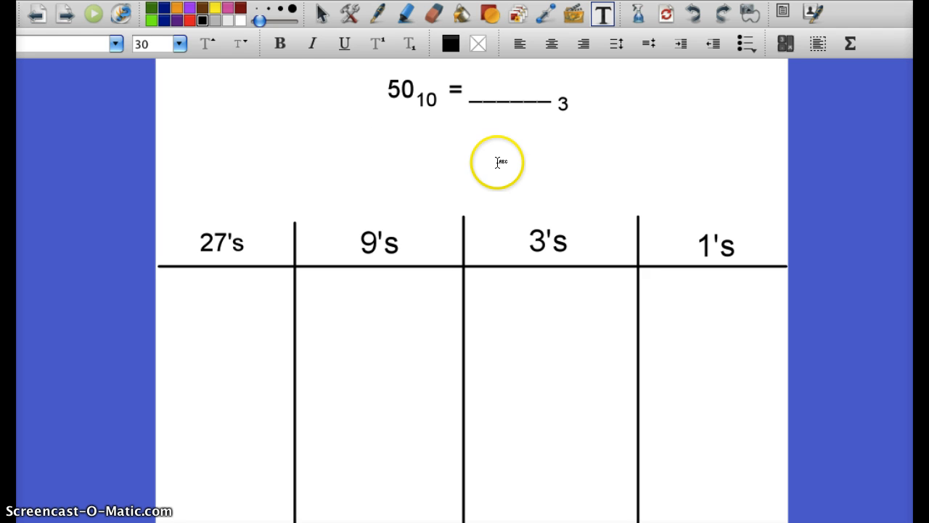
pyautogui.moveTo(364, 156)
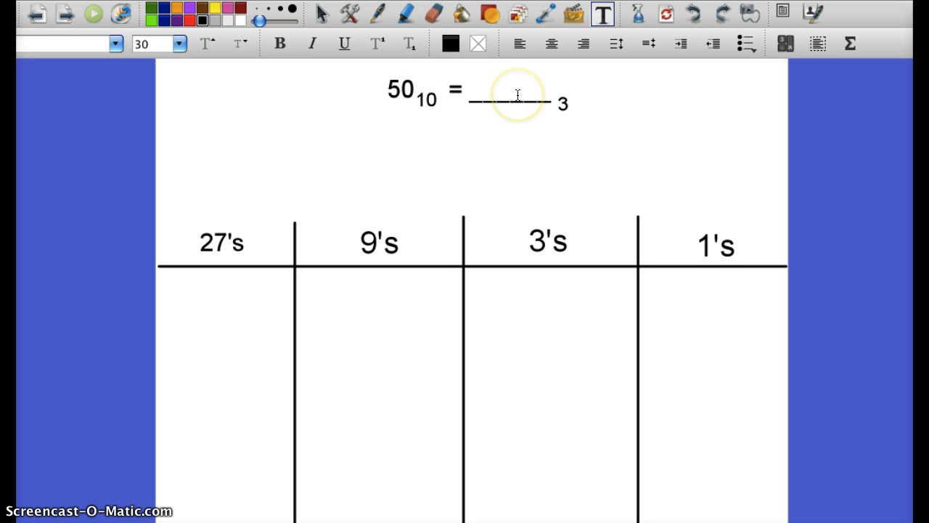
# Select the Highlighter tool on the 50-to-base-three page.
pyautogui.click(399, 16)
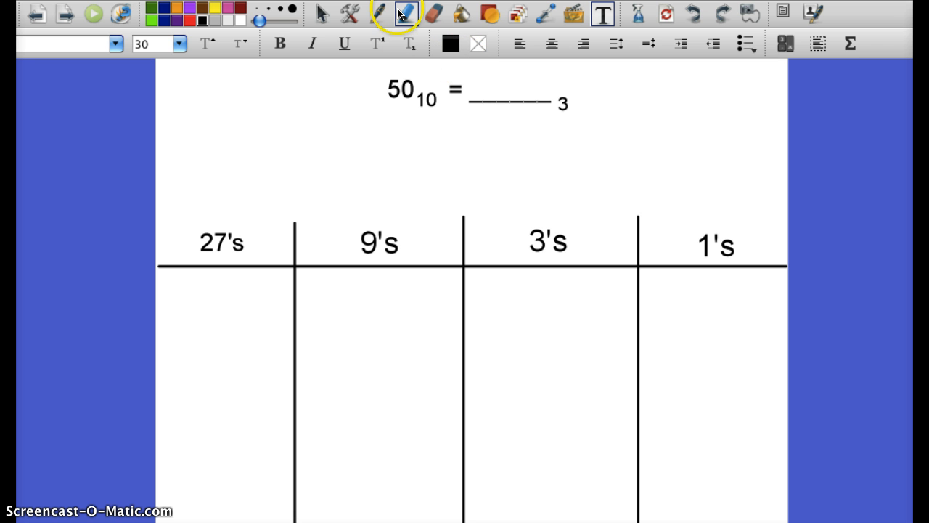
pyautogui.moveTo(406, 14)
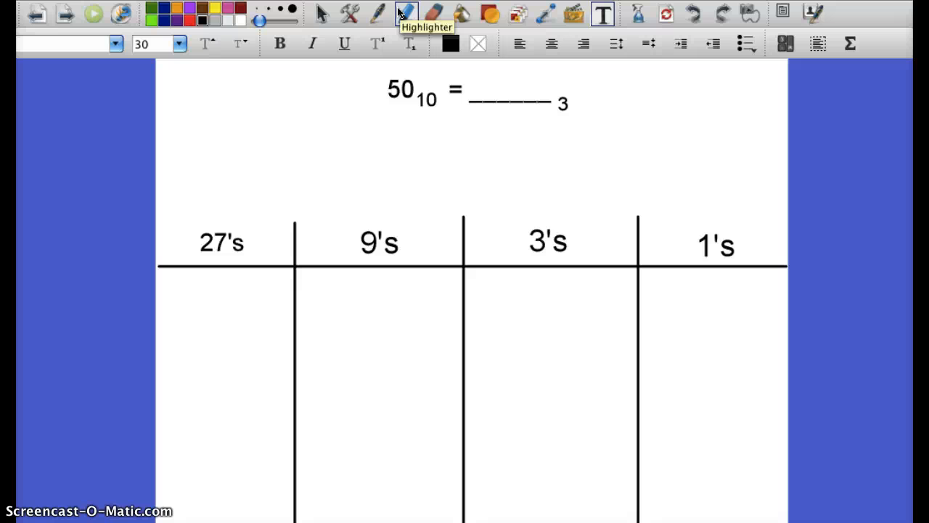
# Type 1 in the 27's column and drag the (27 ones) note beneath it.
pyautogui.click(407, 13)
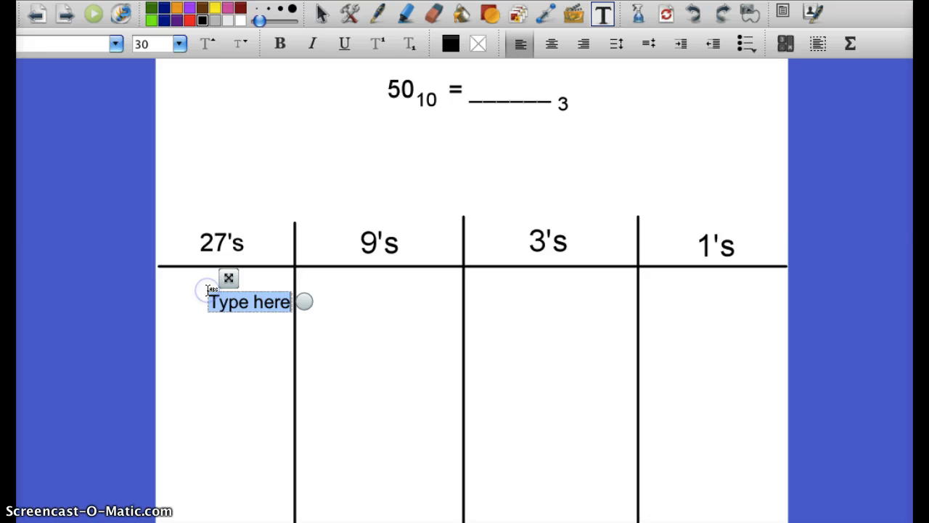
pyautogui.write('1')
pyautogui.write('(27')
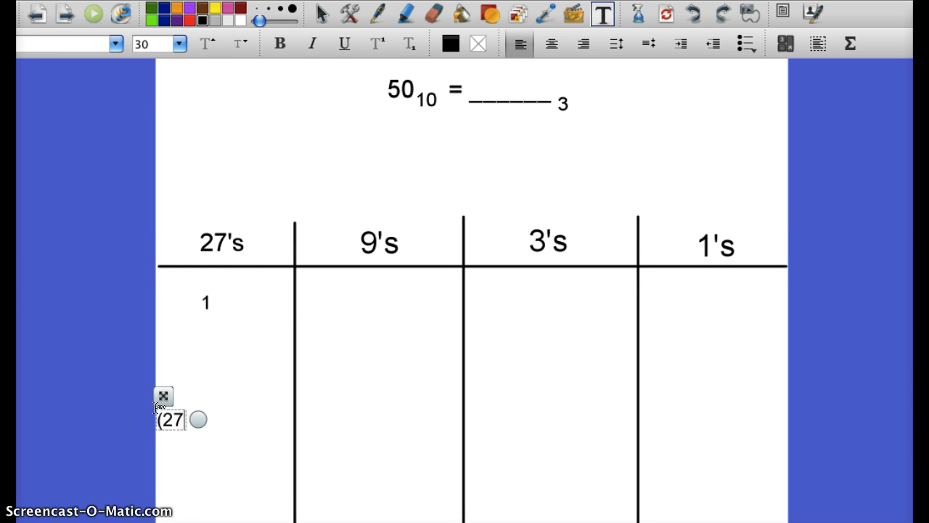
pyautogui.moveTo(175, 420); pyautogui.dragTo(217, 401)
pyautogui.write(' ones')
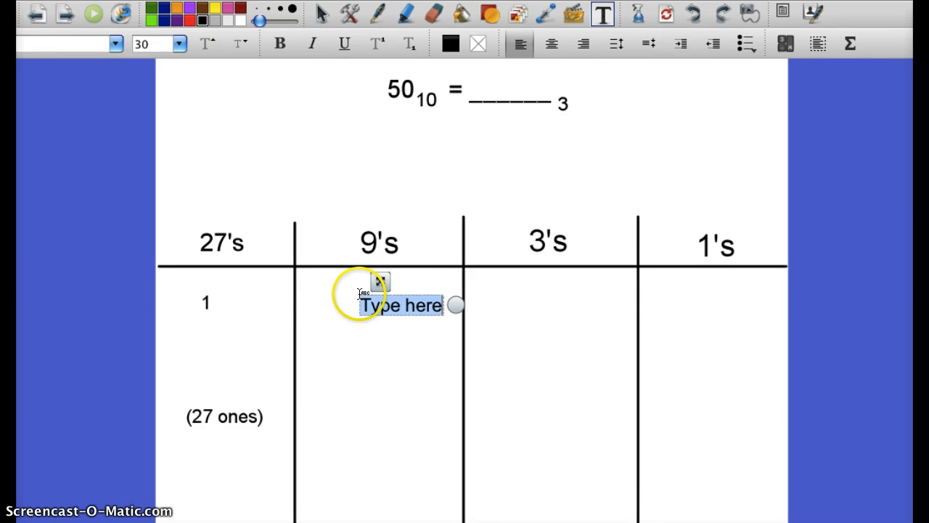
# Enter 2/(18 ones), 1/(3 ones) and 2/(2 ones) in the 9's, 3's and 1's columns.
pyautogui.write('2')
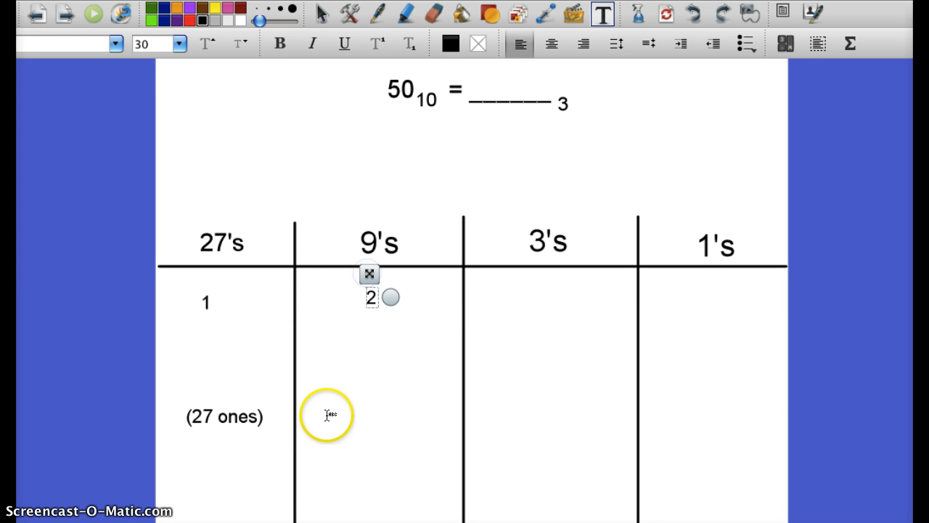
pyautogui.write('(18 ones)')
pyautogui.write('(3 ones')
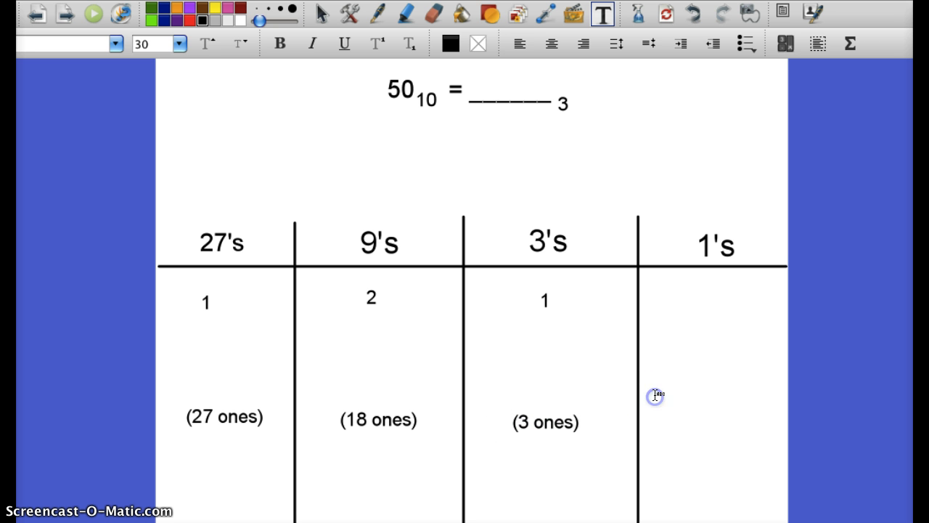
pyautogui.write('2')
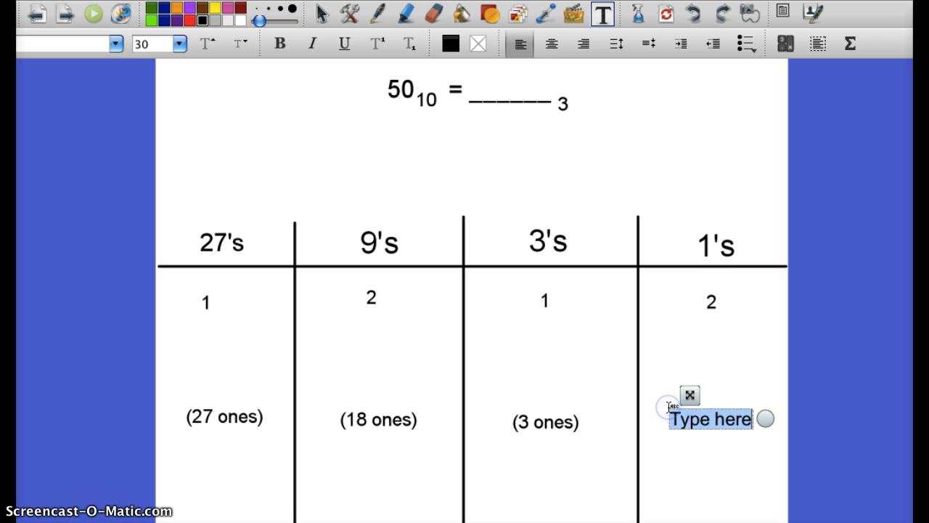
pyautogui.write('(2 ones)')
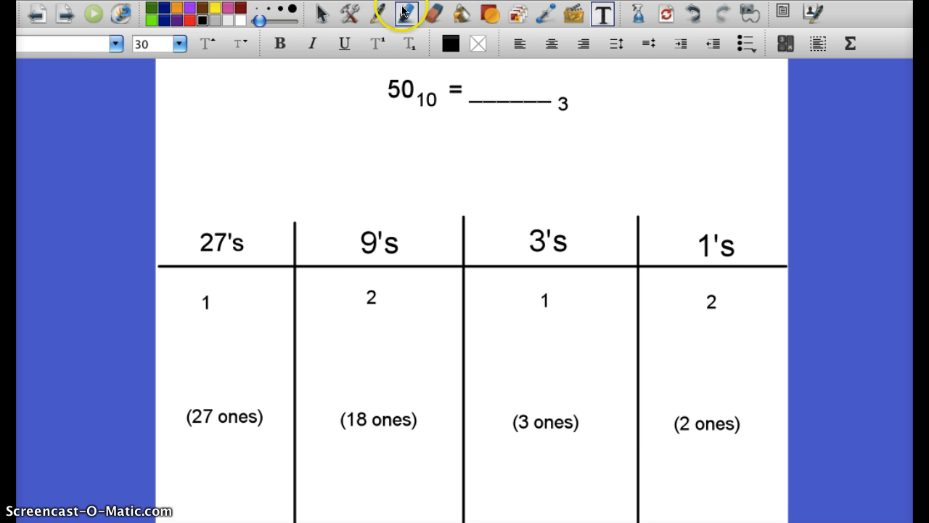
# Draw a yellow highlighter stroke across the row of ones notes.
pyautogui.click(404, 12)
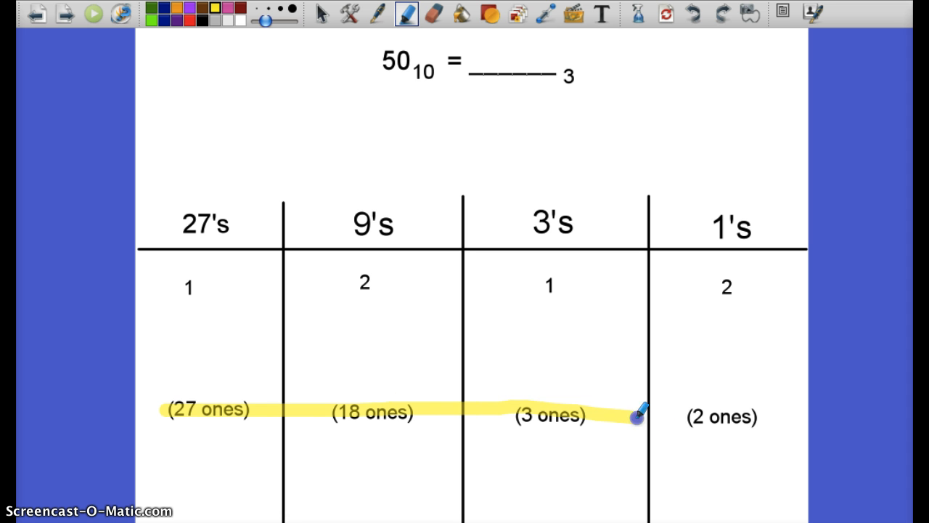
pyautogui.moveTo(639, 414); pyautogui.dragTo(754, 417)
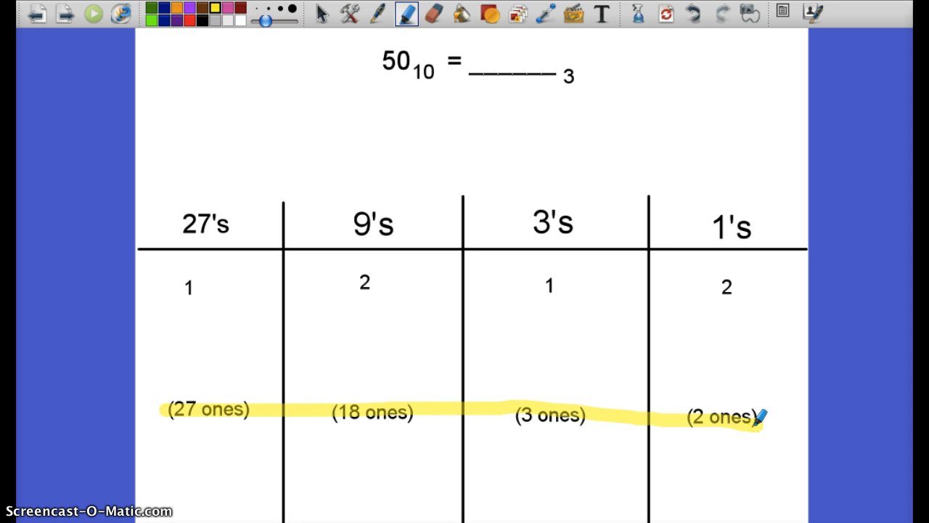
pyautogui.moveTo(659, 261)
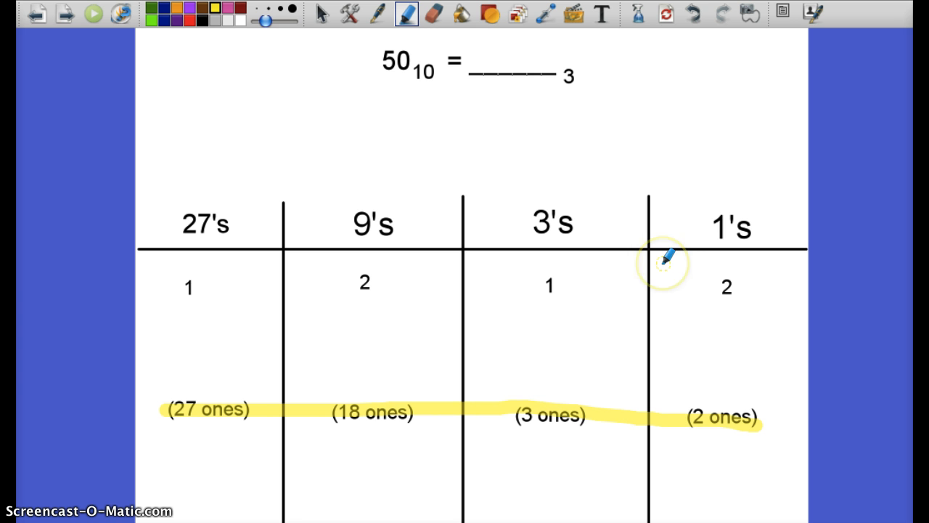
pyautogui.moveTo(591, 87)
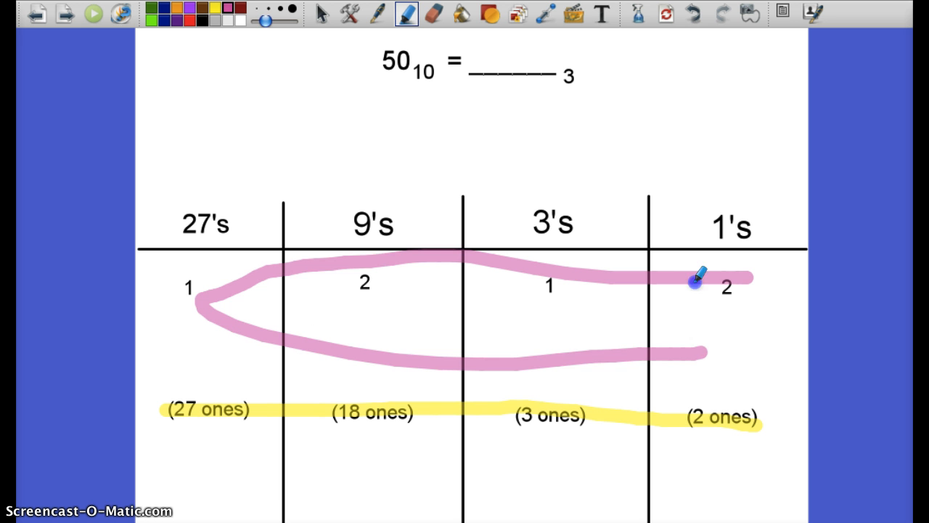
pyautogui.click(601, 13)
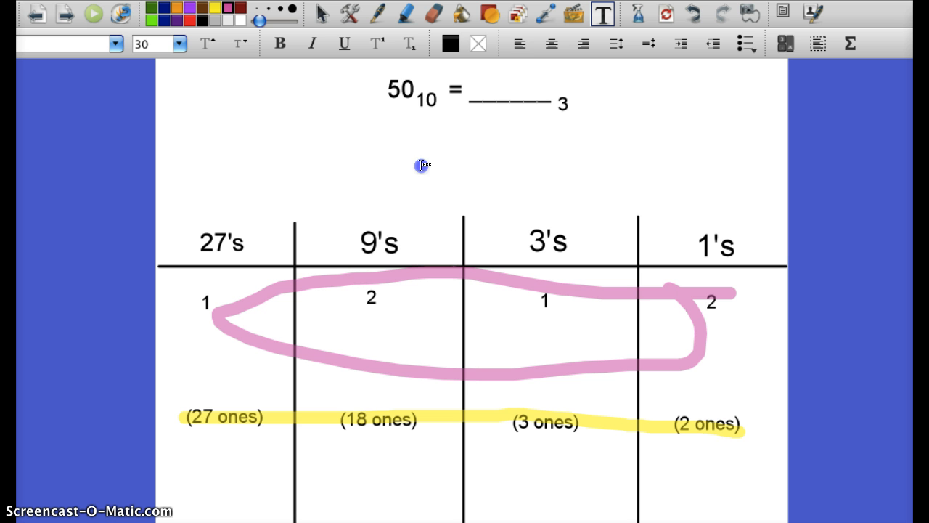
# Write 1212 in the answer blank of 50₁₀ = ___₃ and deselect.
pyautogui.write('1213')
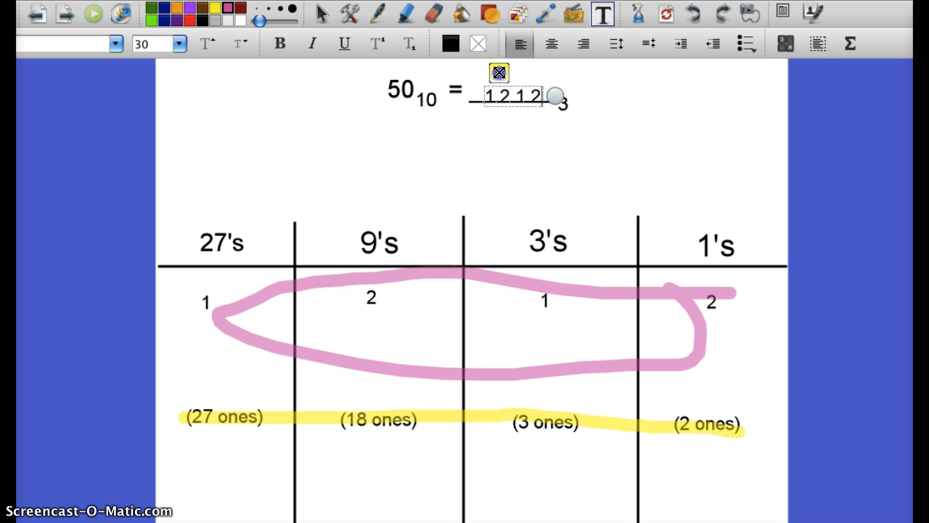
pyautogui.click(490, 178)
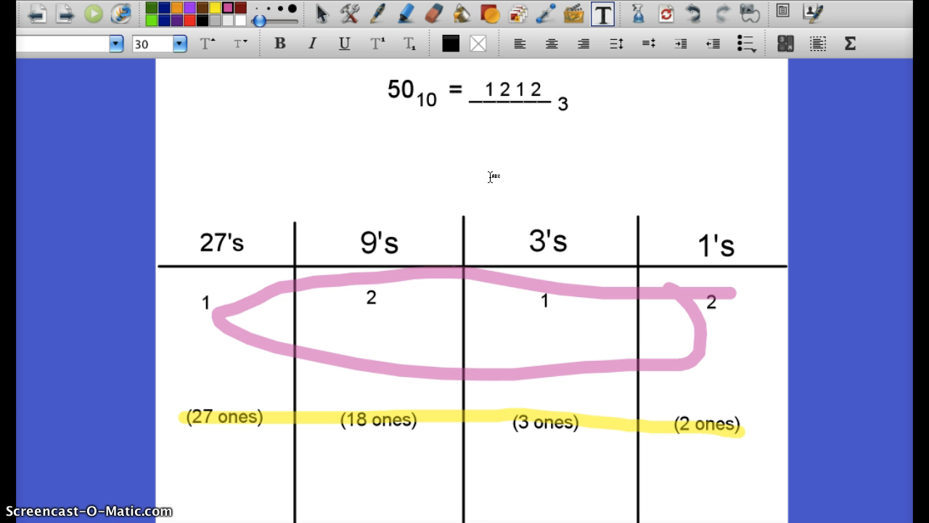
pyautogui.moveTo(36, 400)
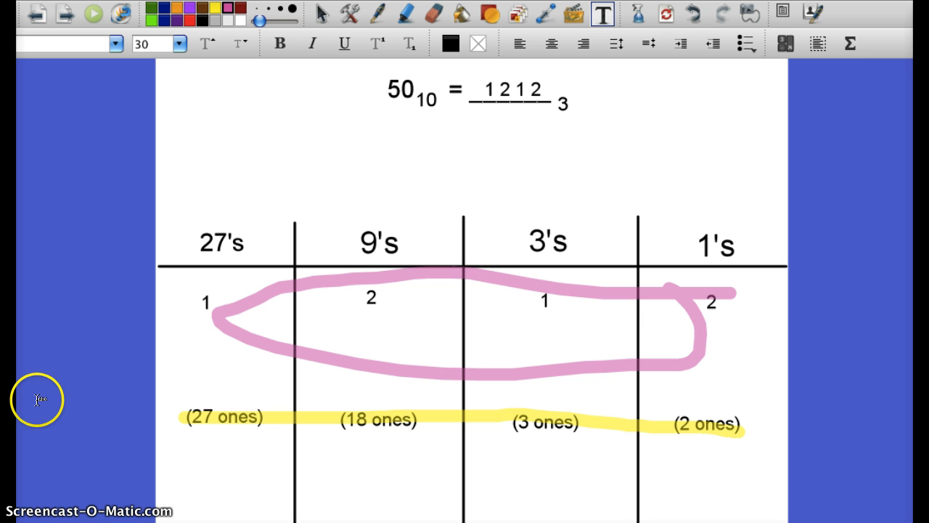